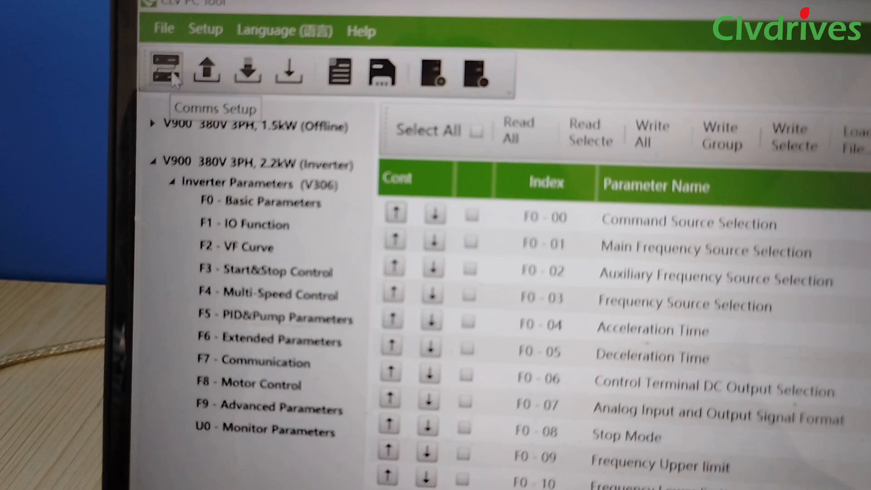
- Connect to the V900 inverter on COM3 at 9600 baud, No Parity (8-N-1)
click(164, 71)
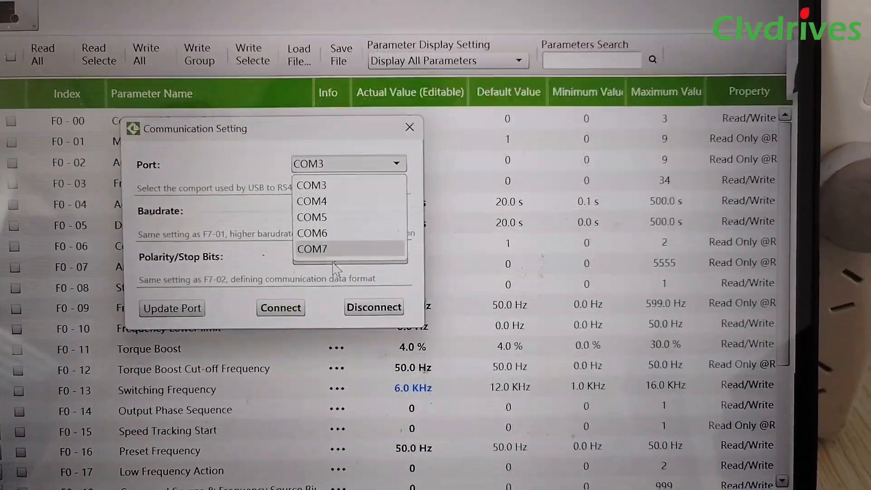
click(311, 185)
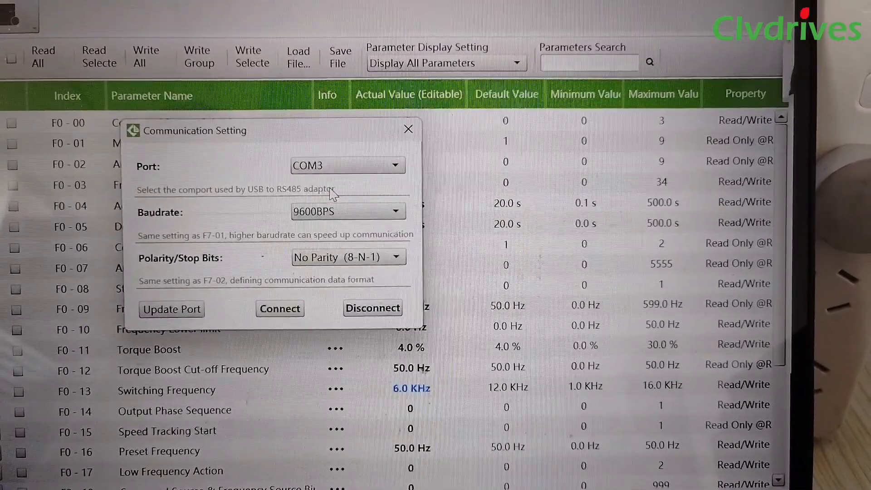
click(409, 128)
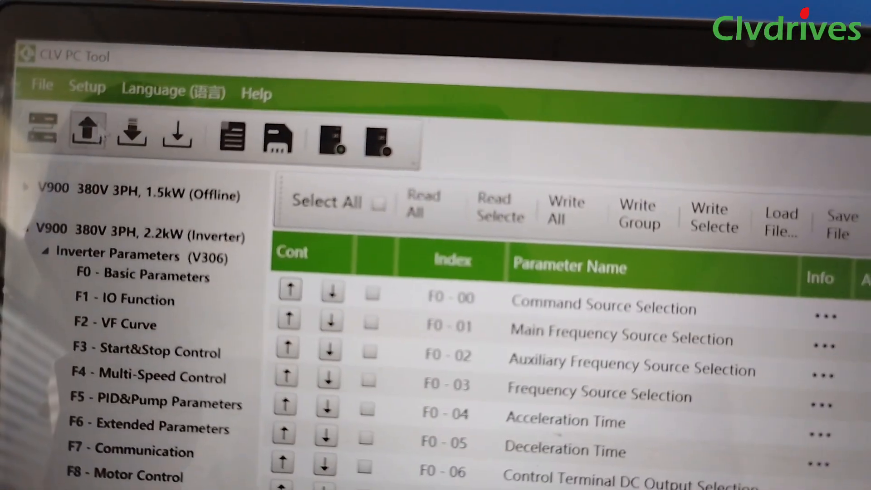
mouse_move(155, 157)
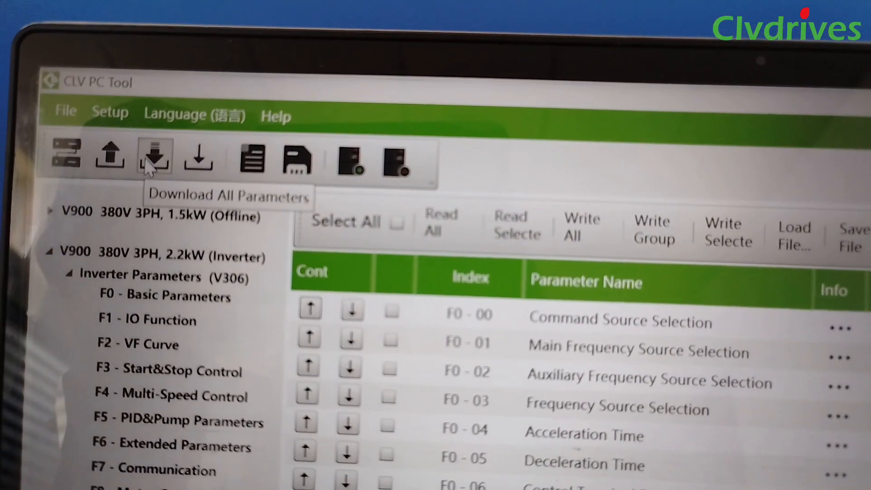
- Download all V900 parameters into the table via the toolbar icon
click(154, 157)
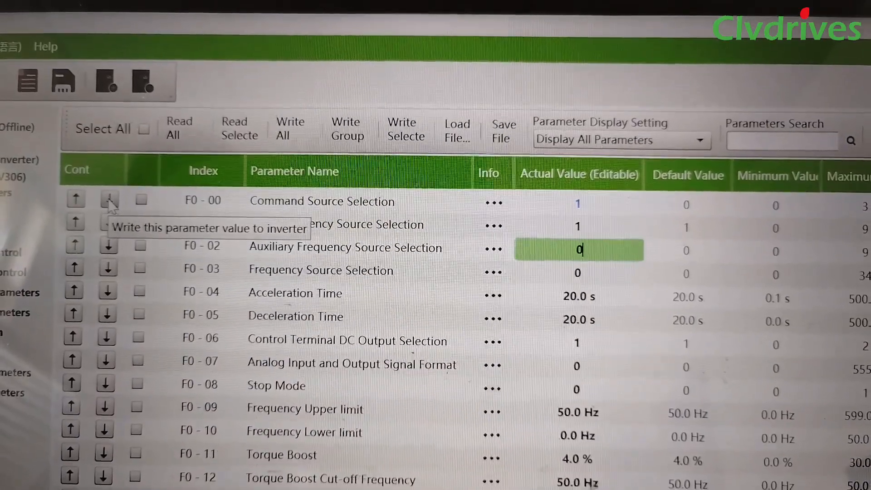
- Write F0-00 = 1 to the inverter and acknowledge the success message
click(109, 199)
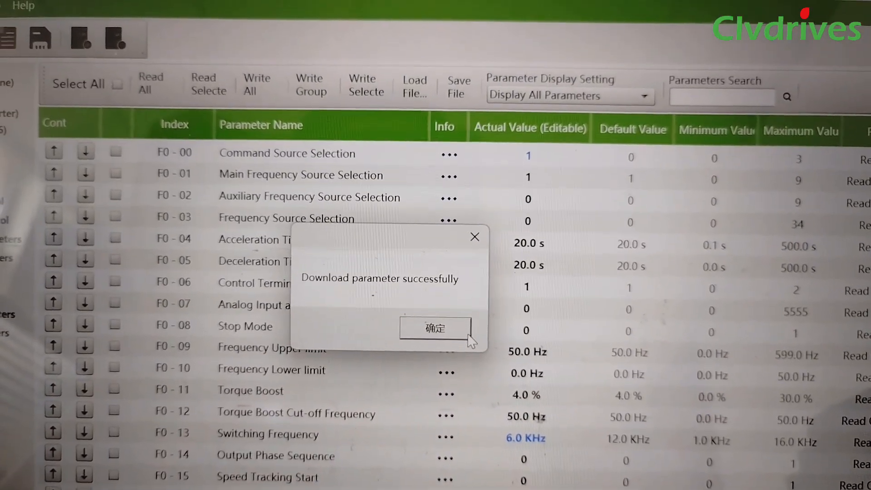
click(434, 328)
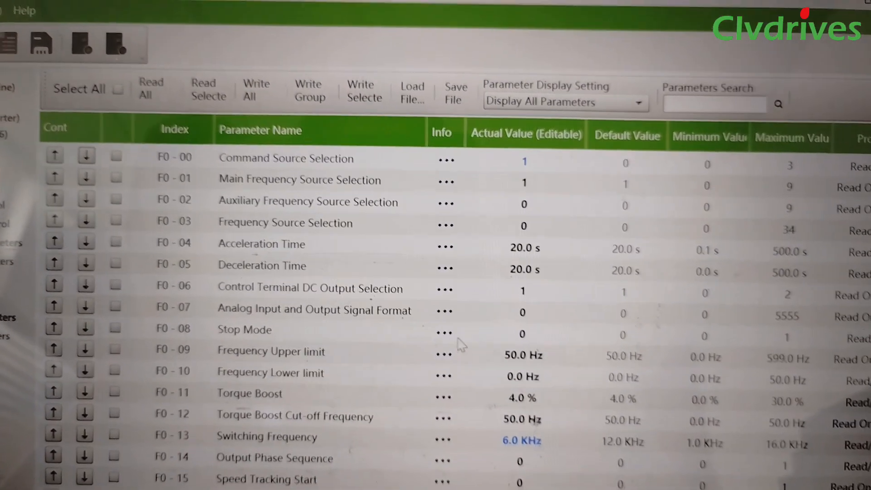